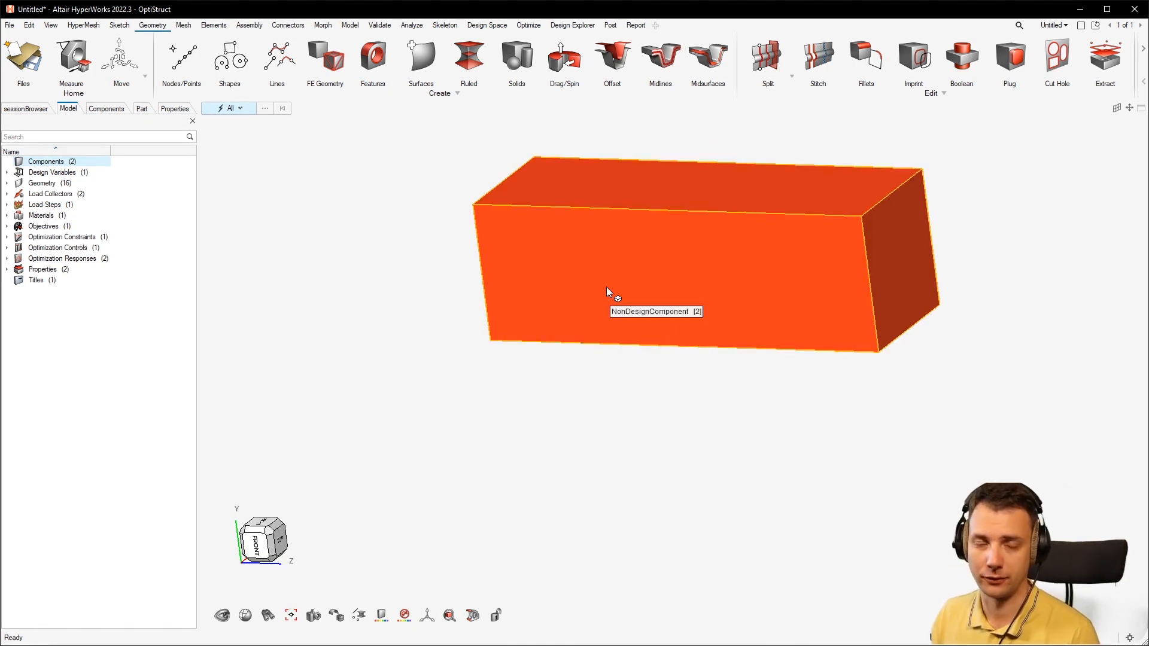
- Show the Components browser listing DesignComponent and NonDesignComponent
{"action": "left_click", "coordinate": [106, 109]}
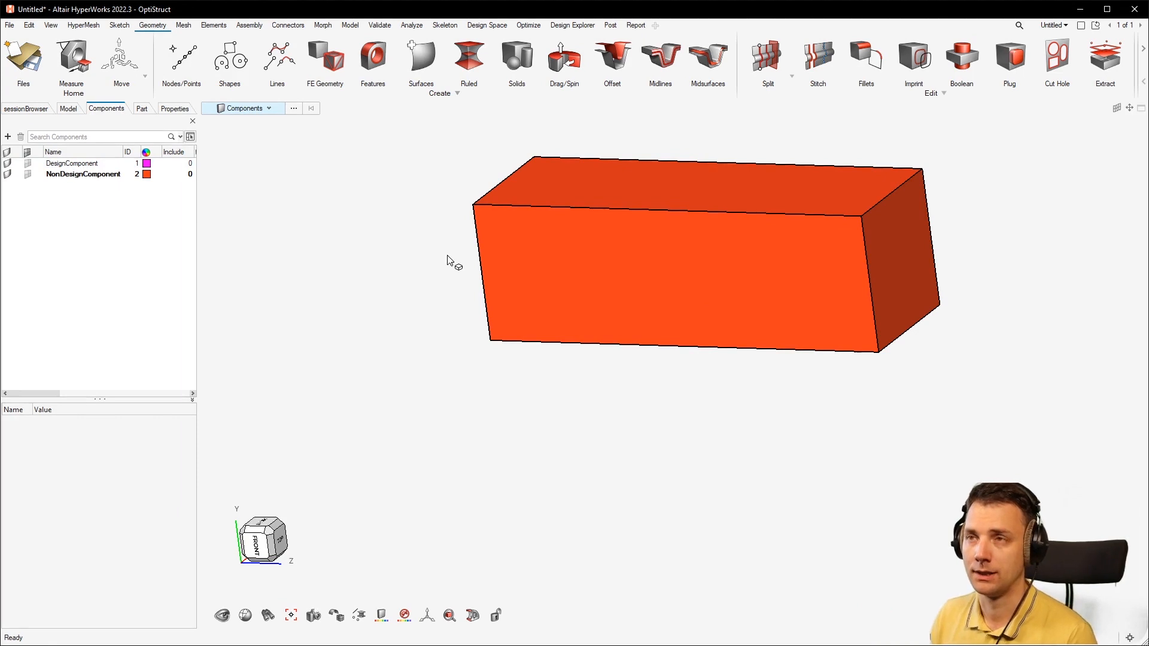
{"action": "mouse_move", "coordinate": [597, 278]}
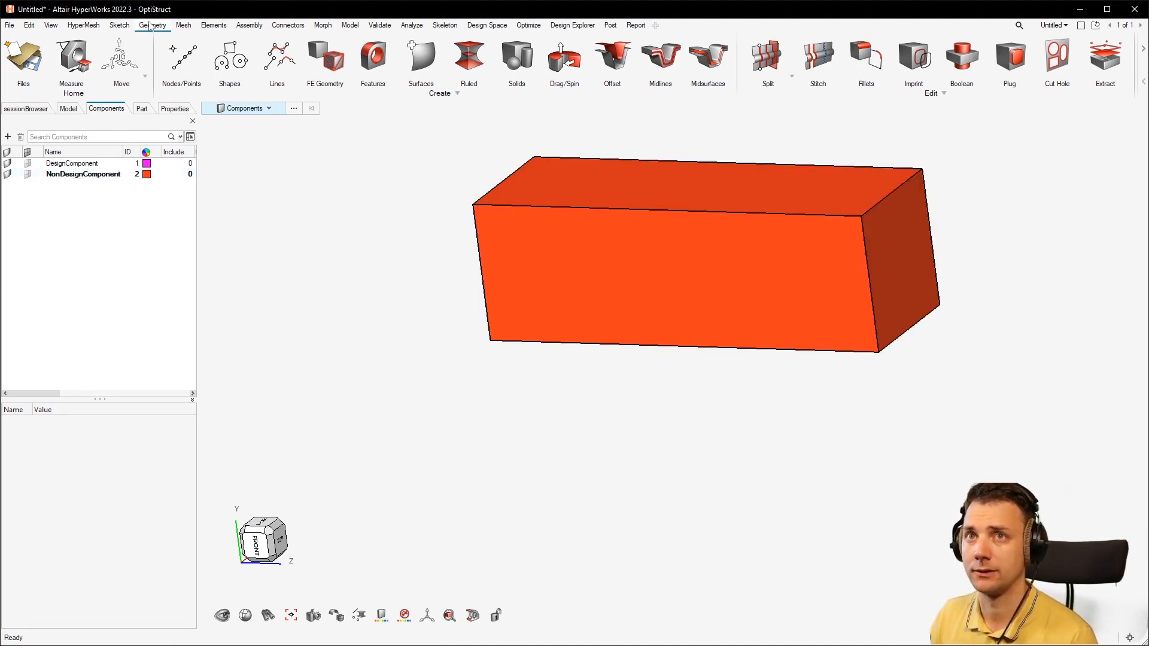
- Plane-split the block solid near its top face to separate a thin top layer
{"action": "left_click", "coordinate": [767, 59]}
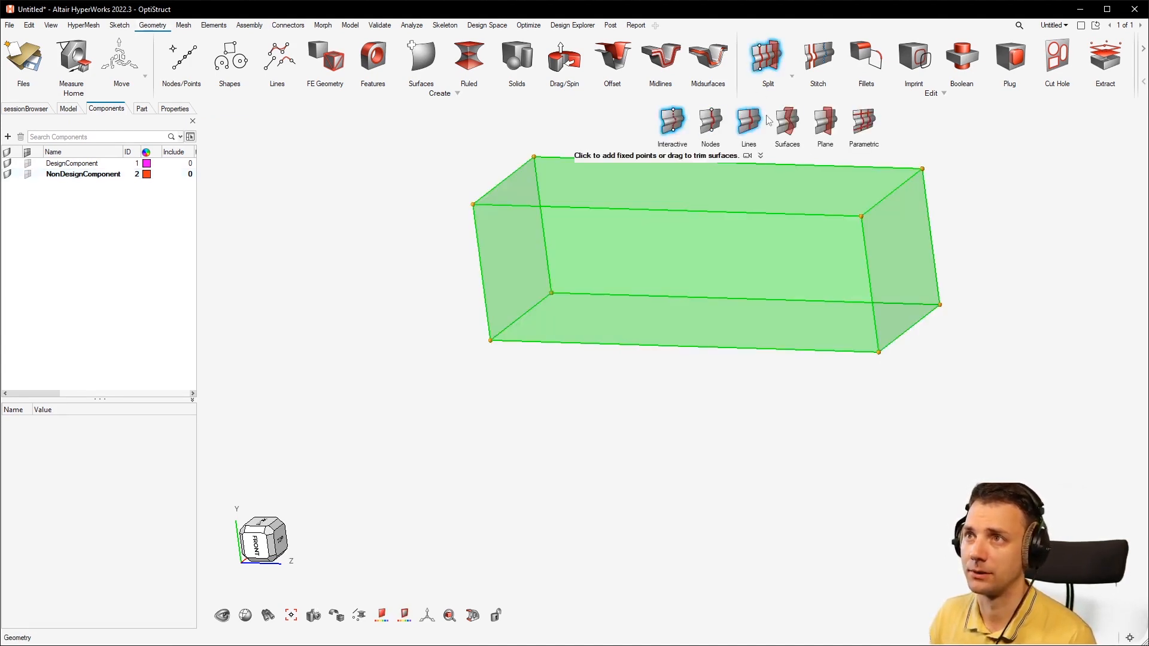
{"action": "left_click", "coordinate": [824, 124]}
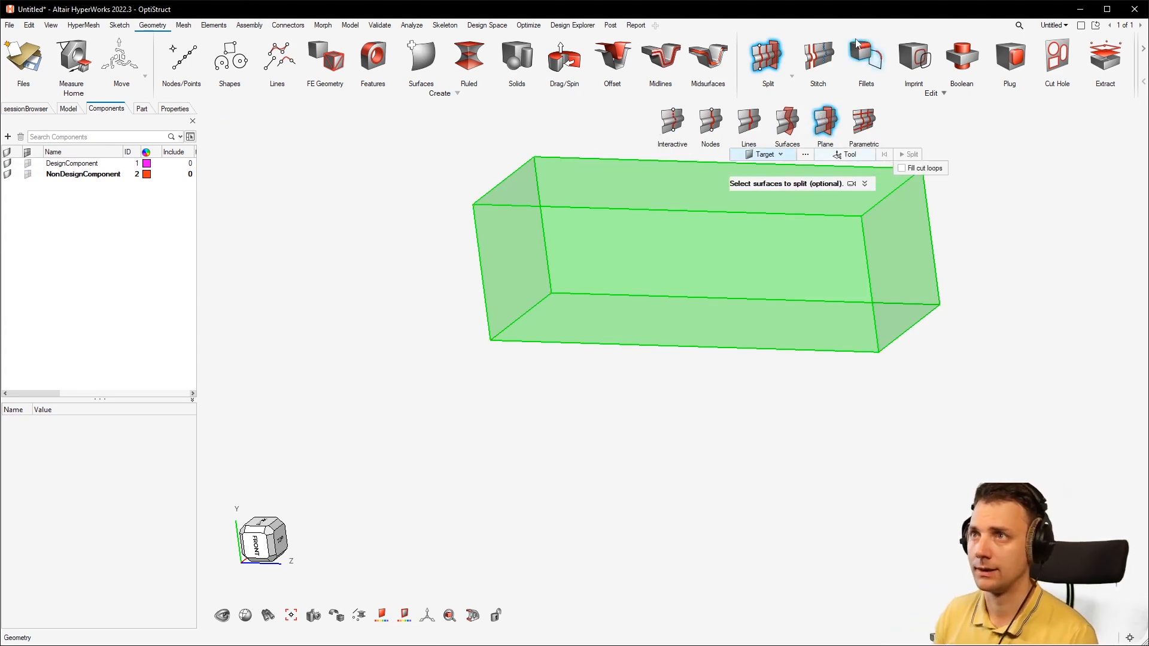
{"action": "left_click", "coordinate": [763, 155]}
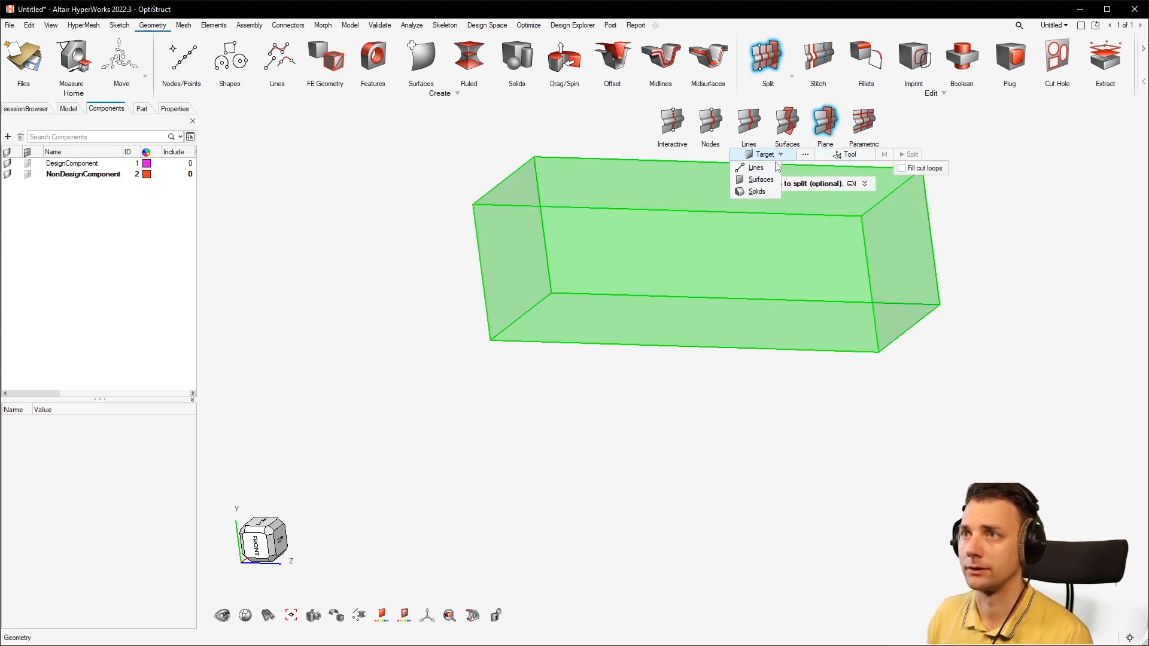
{"action": "left_click", "coordinate": [760, 179]}
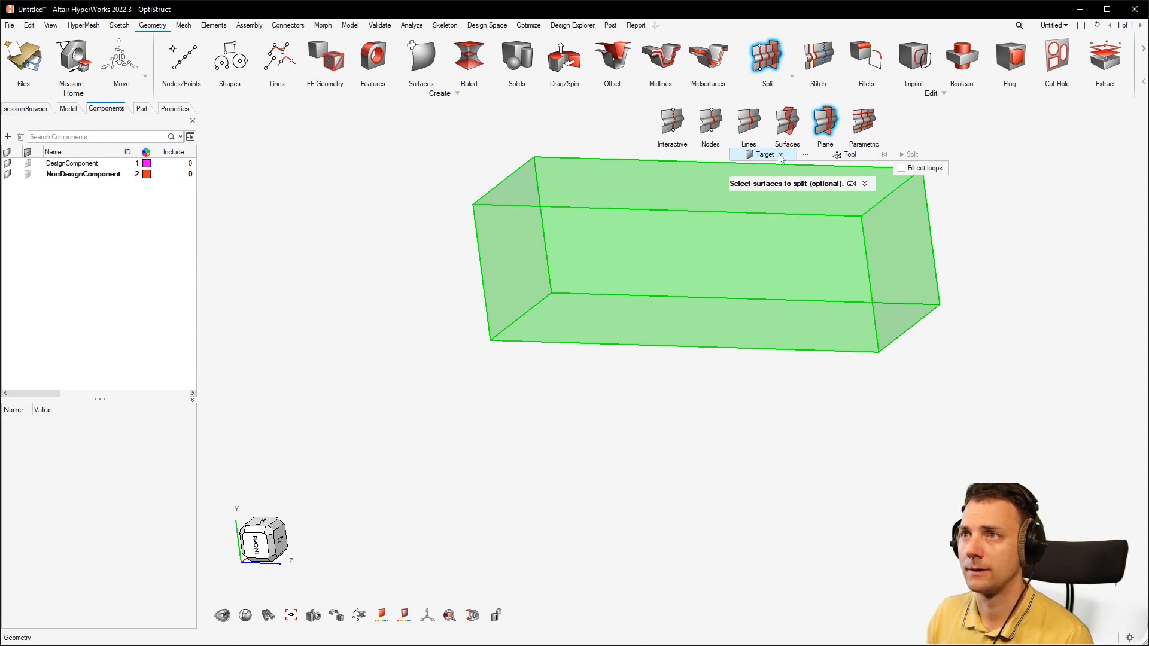
{"action": "left_click", "coordinate": [780, 154]}
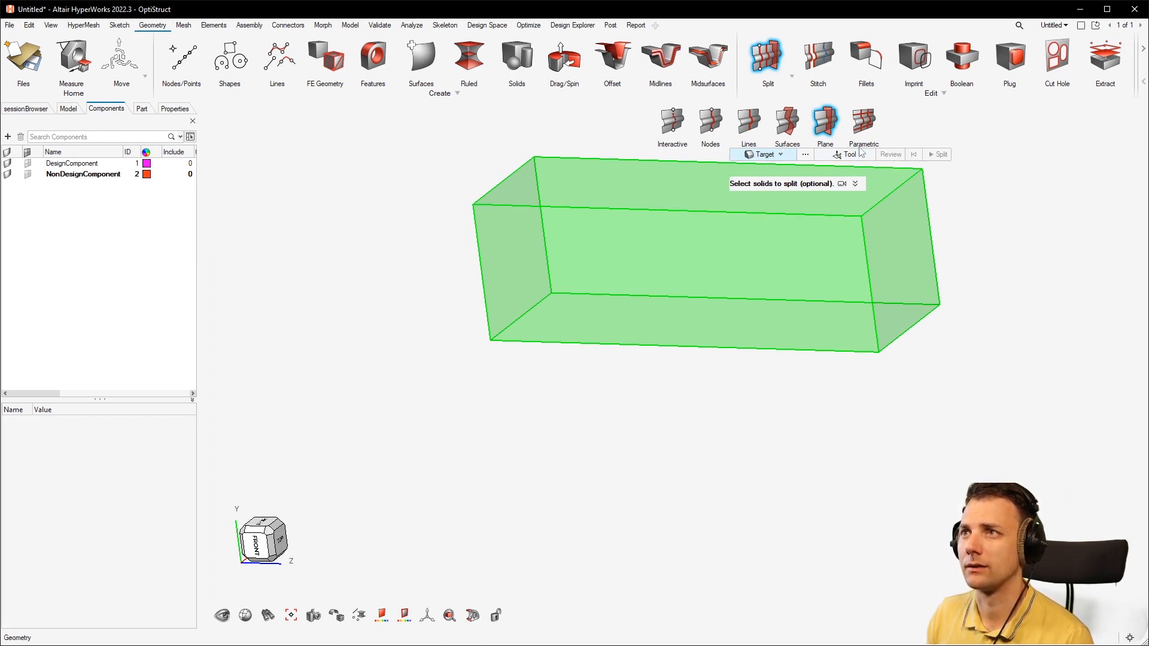
{"action": "left_click", "coordinate": [704, 256]}
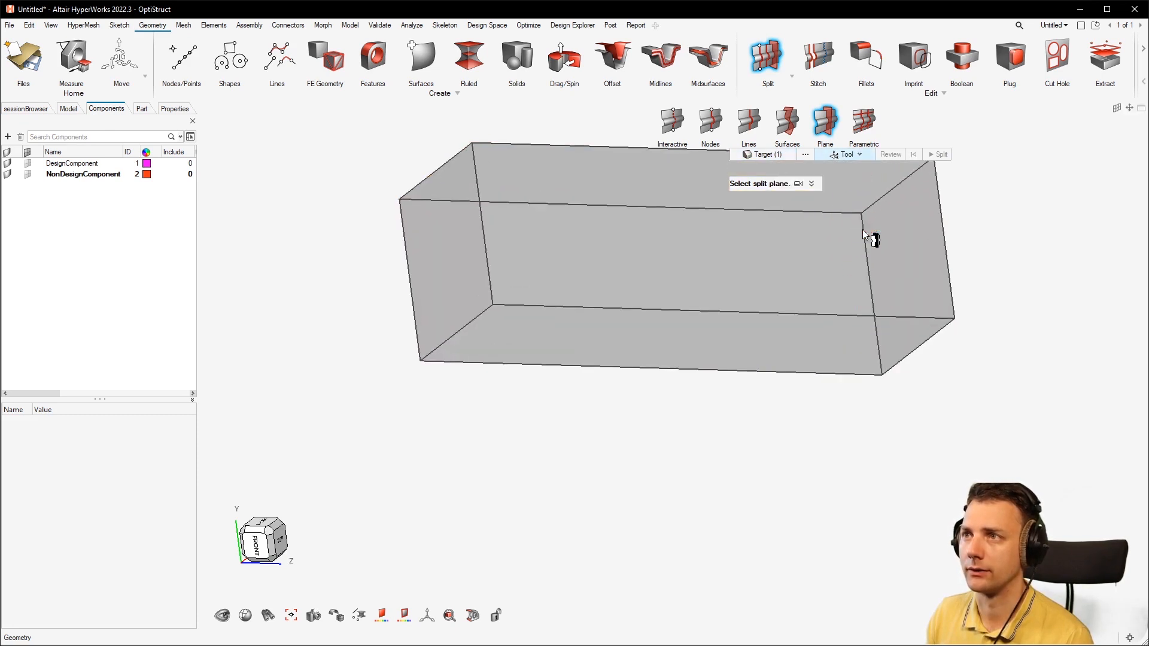
{"action": "left_click", "coordinate": [874, 241]}
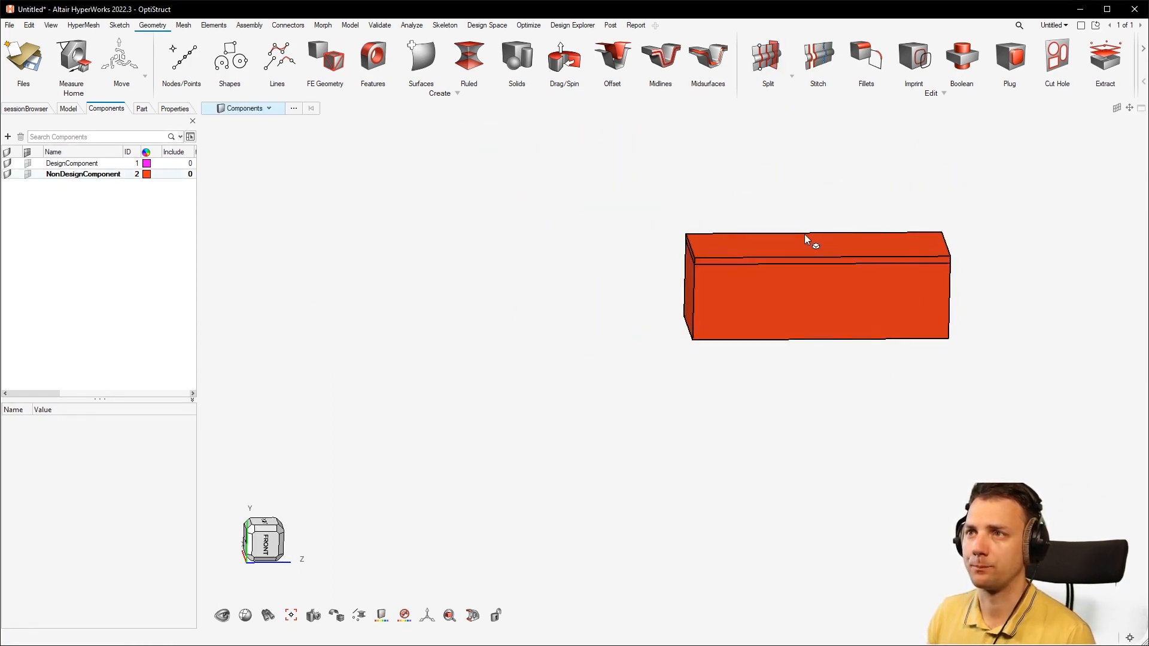
- Organize the lower solid into DesignComponent, leaving the top layer in NonDesignComponent
{"action": "left_click", "coordinate": [249, 24]}
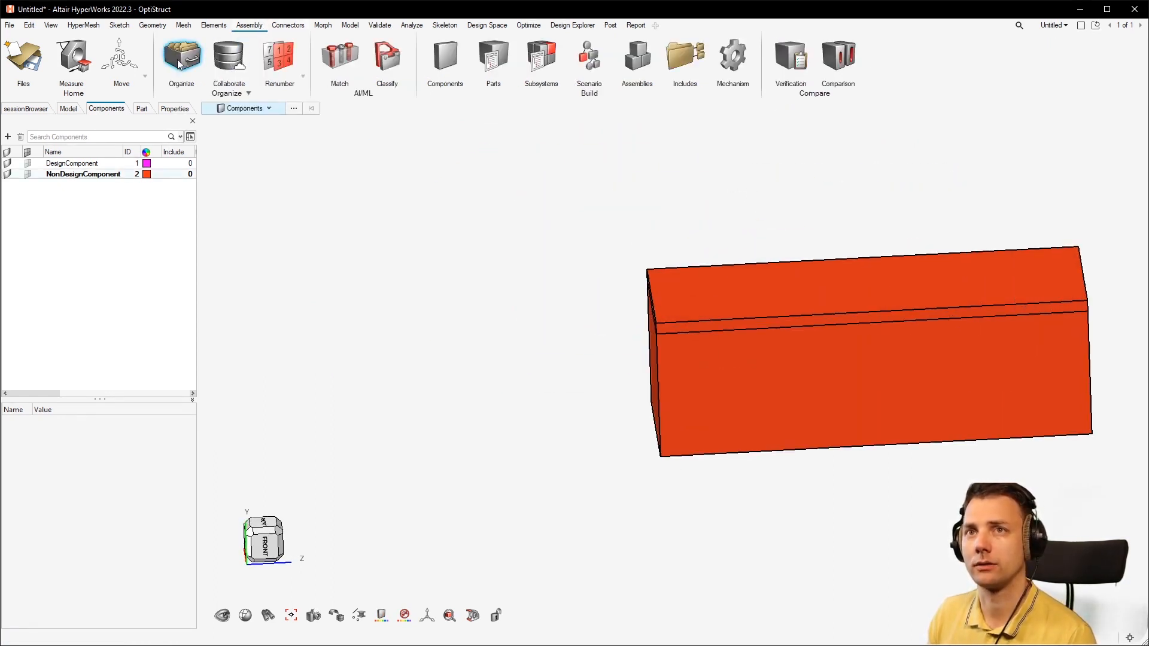
{"action": "left_click", "coordinate": [180, 58]}
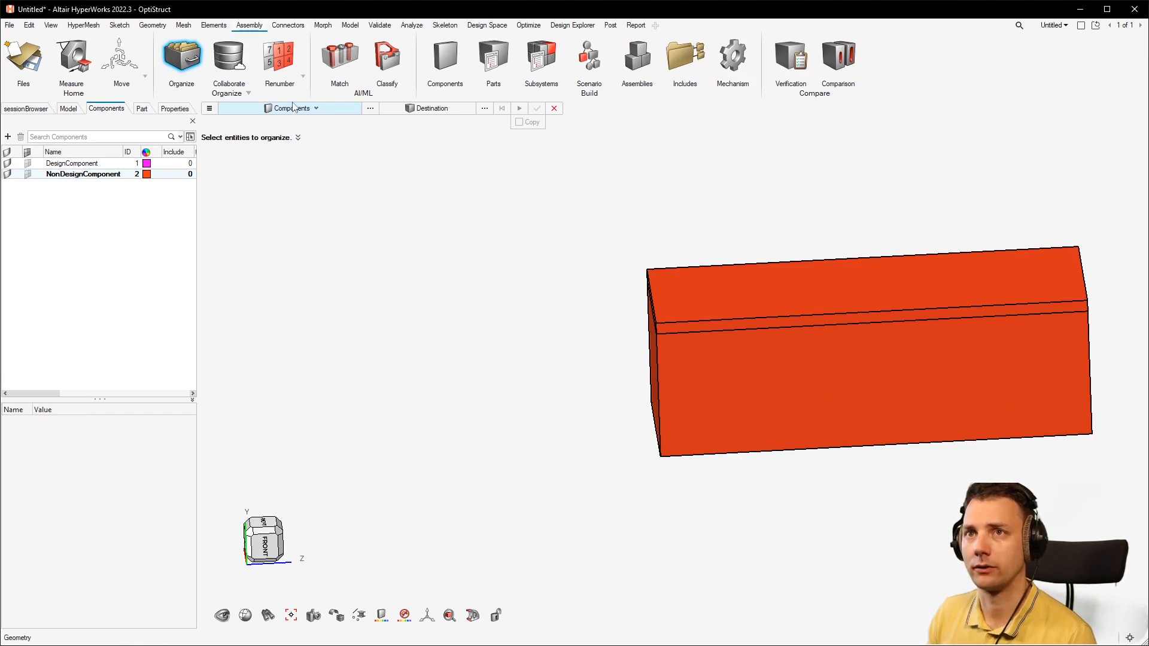
{"action": "left_click", "coordinate": [316, 107]}
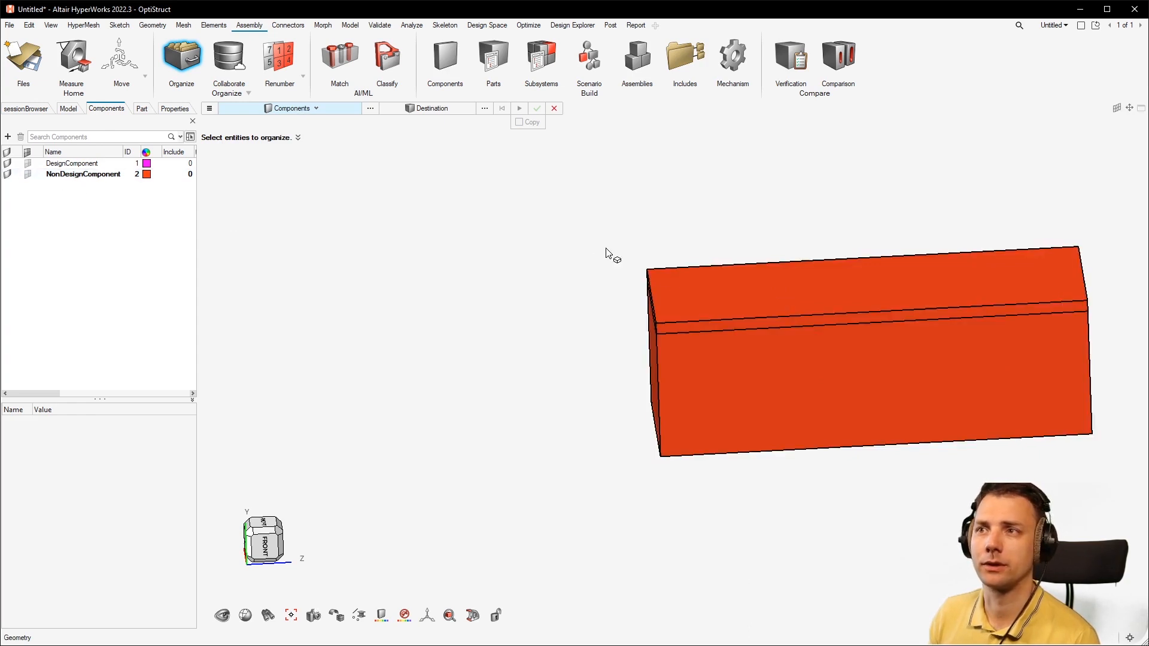
{"action": "mouse_move", "coordinate": [352, 143]}
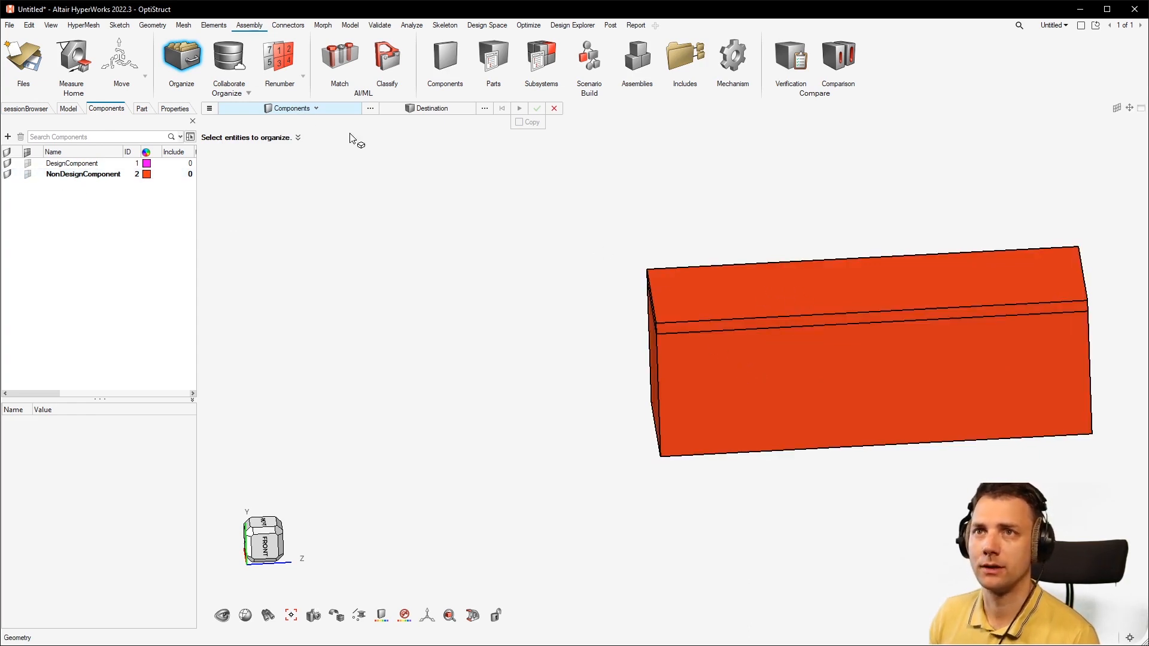
{"action": "left_click", "coordinate": [864, 352]}
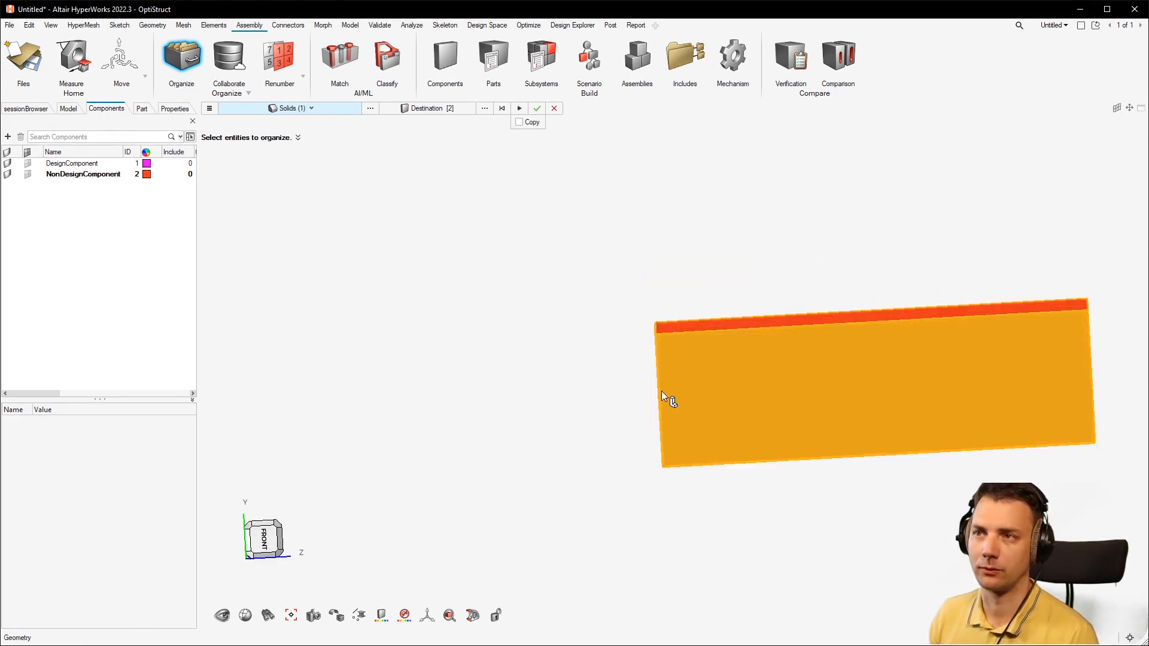
{"action": "mouse_move", "coordinate": [432, 114]}
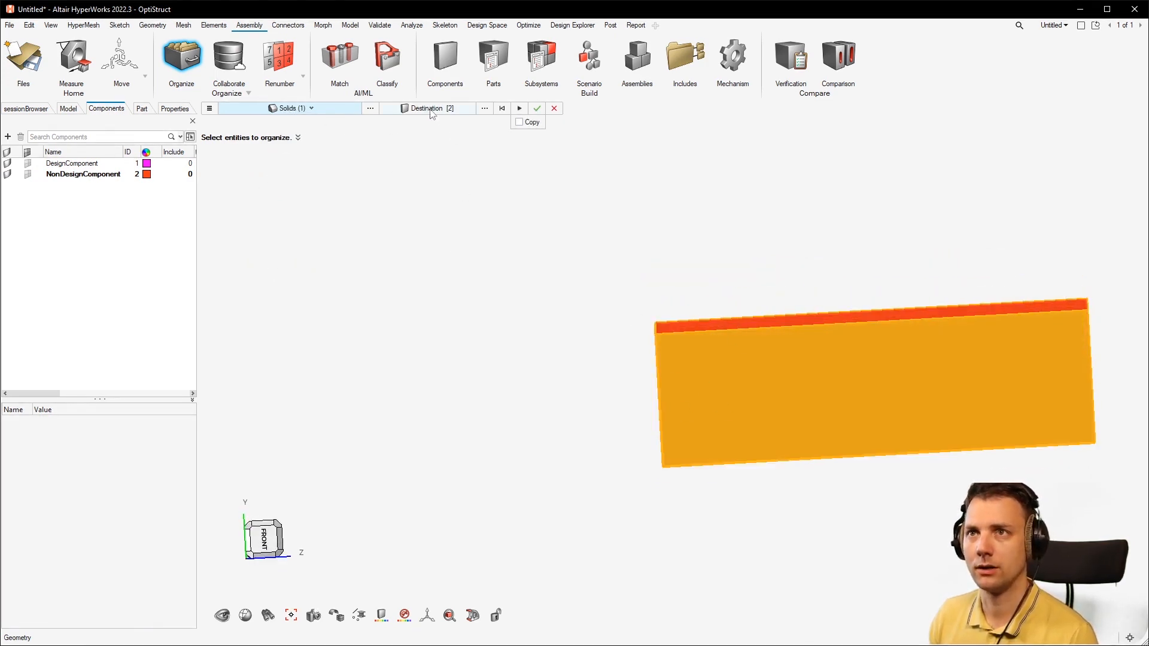
{"action": "left_click", "coordinate": [72, 163]}
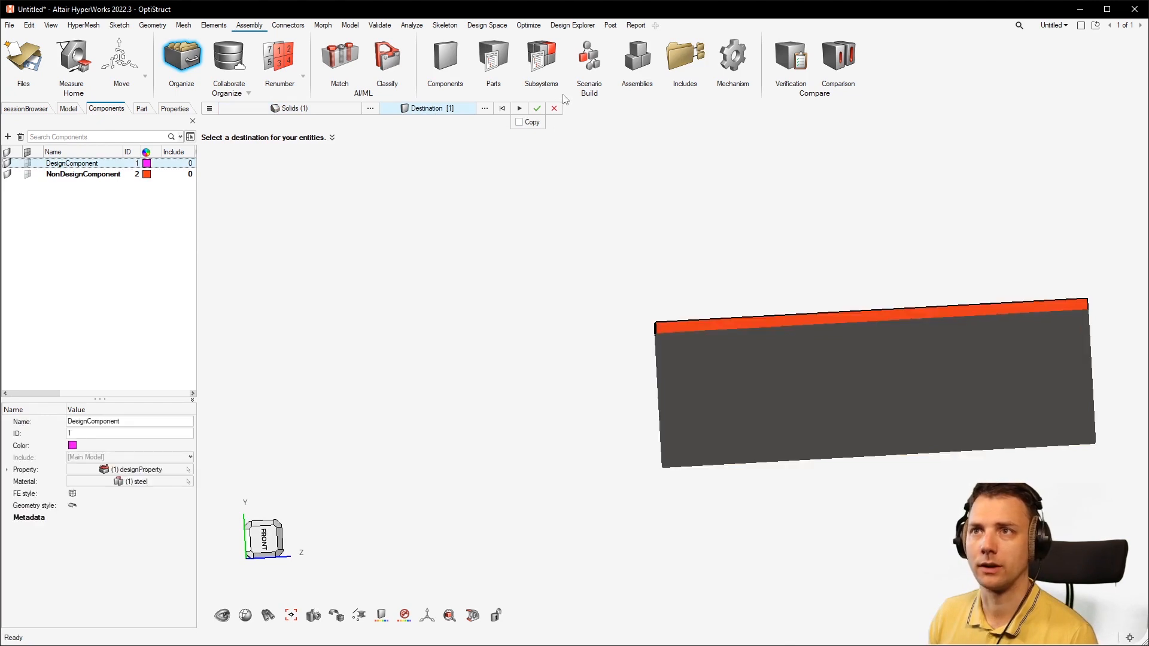
{"action": "left_click", "coordinate": [536, 108]}
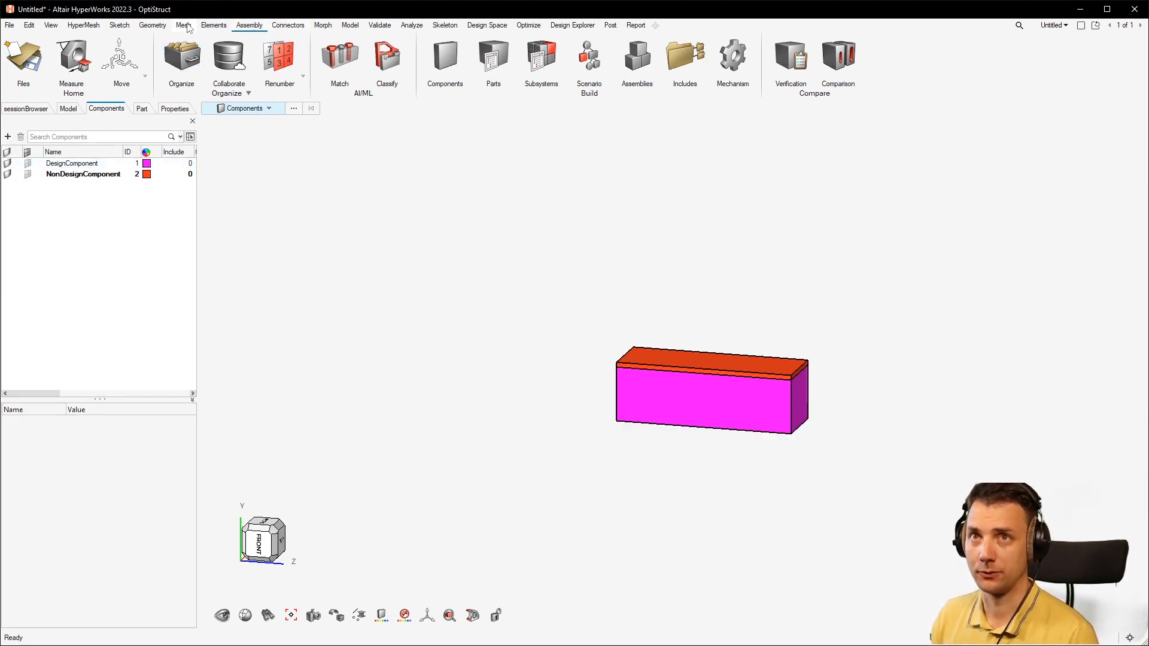
- Tetra-mesh both solids with Mesh destination set to Original component
{"action": "left_click", "coordinate": [183, 25]}
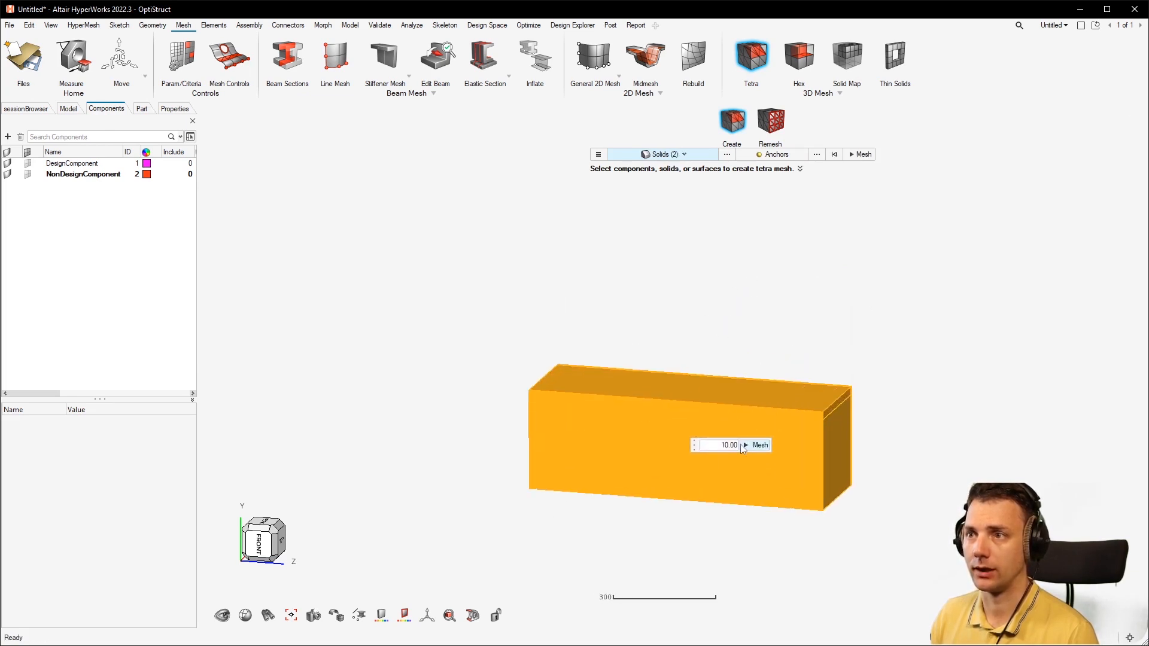
{"action": "left_click", "coordinate": [598, 155]}
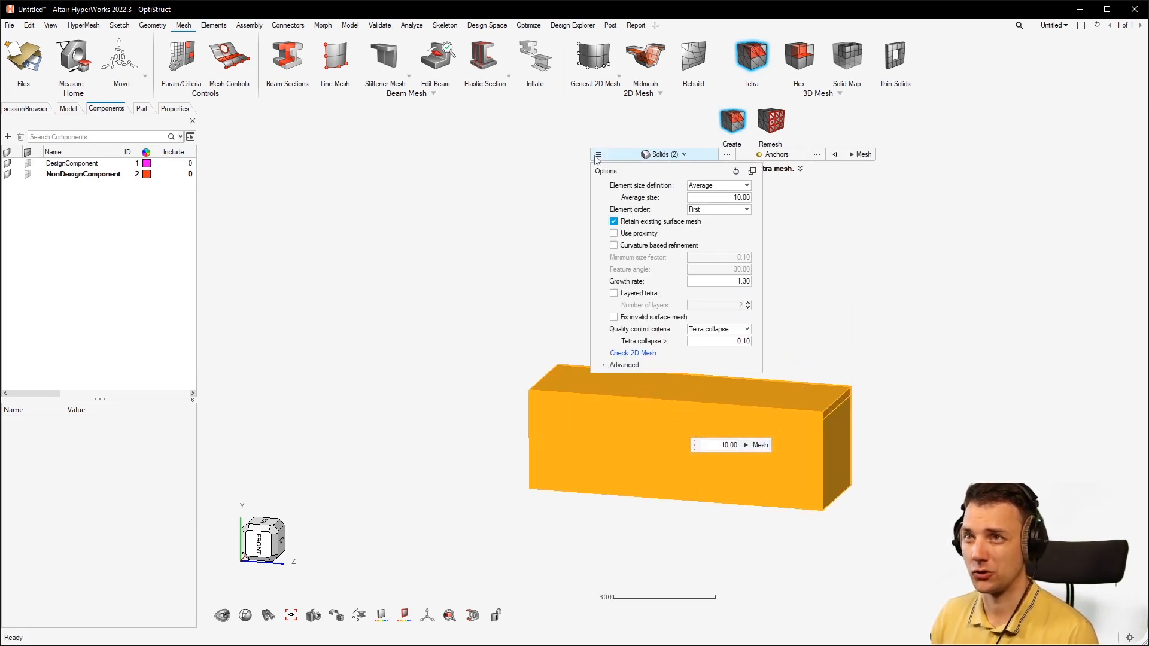
{"action": "left_click", "coordinate": [624, 365]}
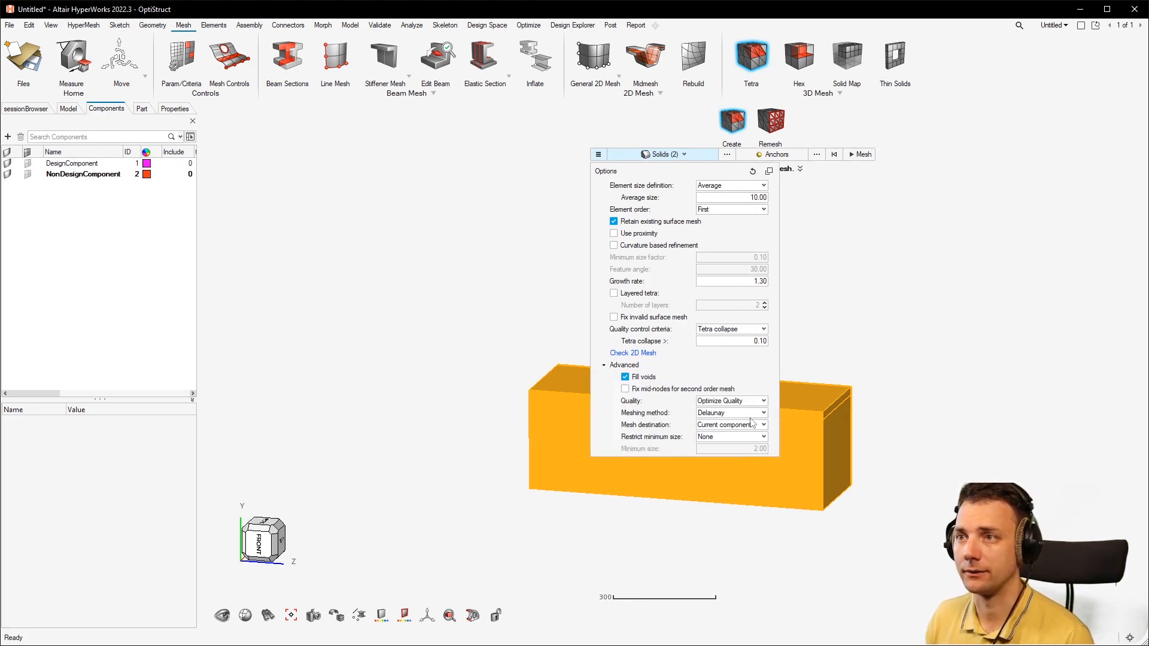
{"action": "left_click", "coordinate": [762, 424]}
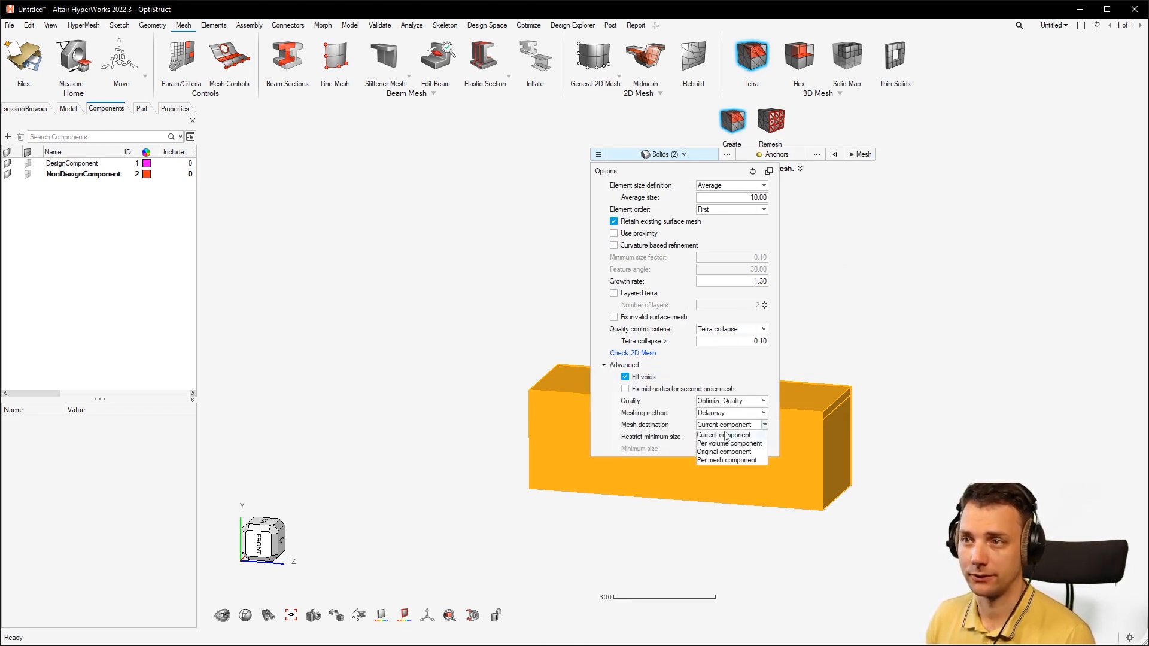
{"action": "left_click", "coordinate": [725, 452]}
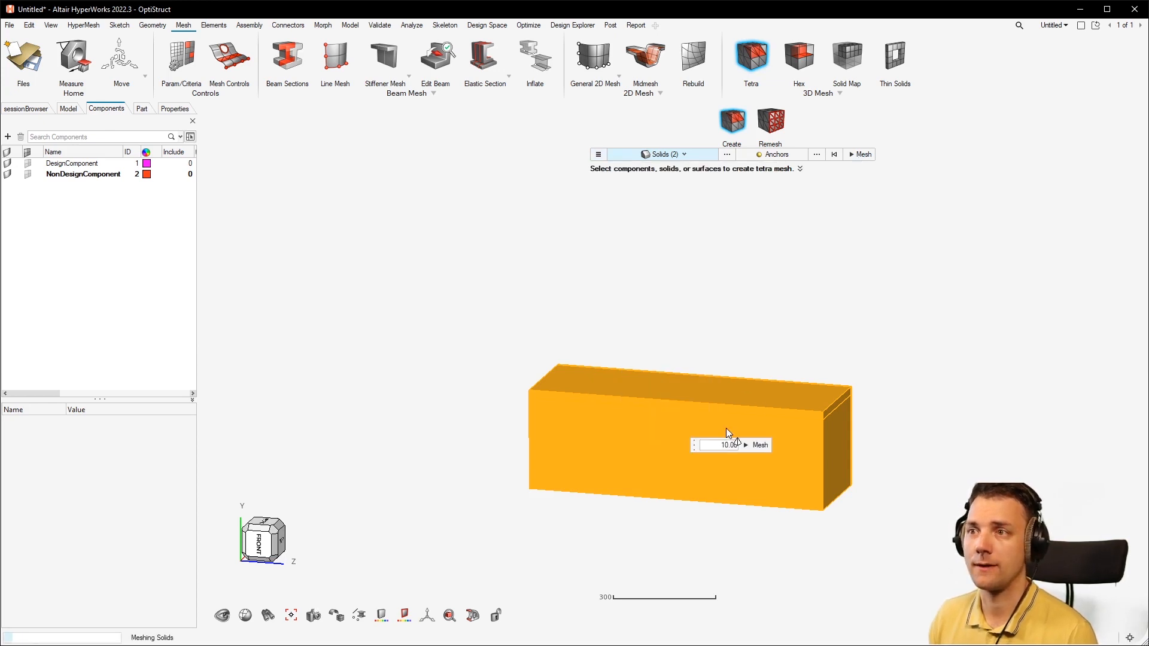
{"action": "left_click", "coordinate": [759, 445]}
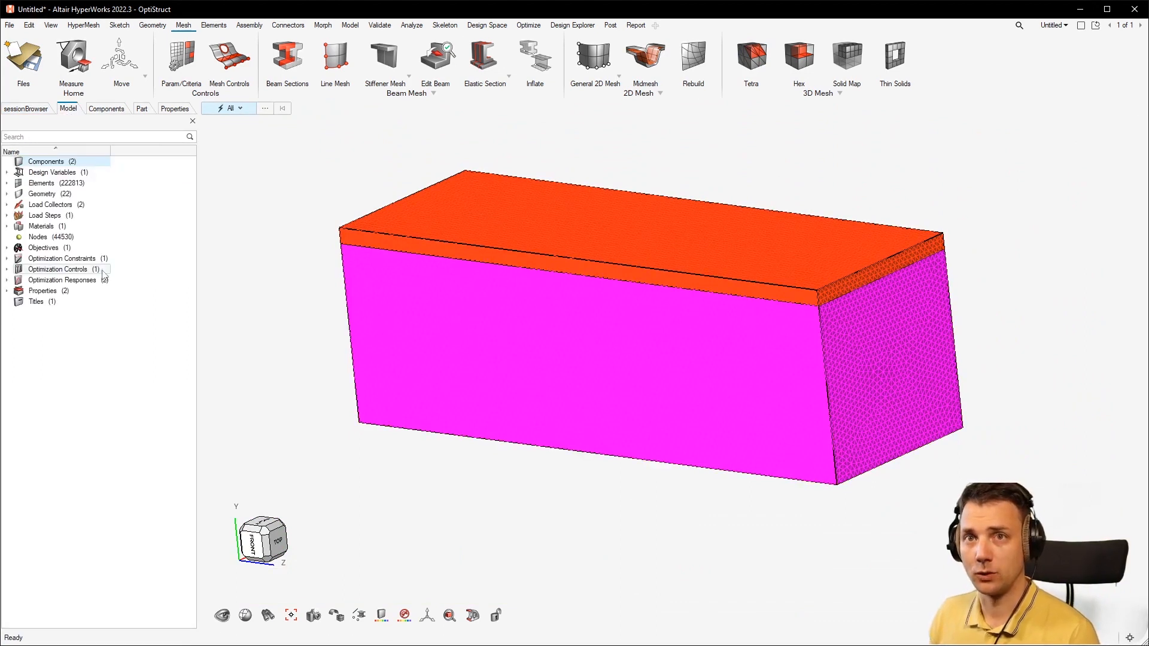
- Review the model tree and Properties browser showing designProperty and nonDesignProperty colouring
{"action": "left_click", "coordinate": [61, 258]}
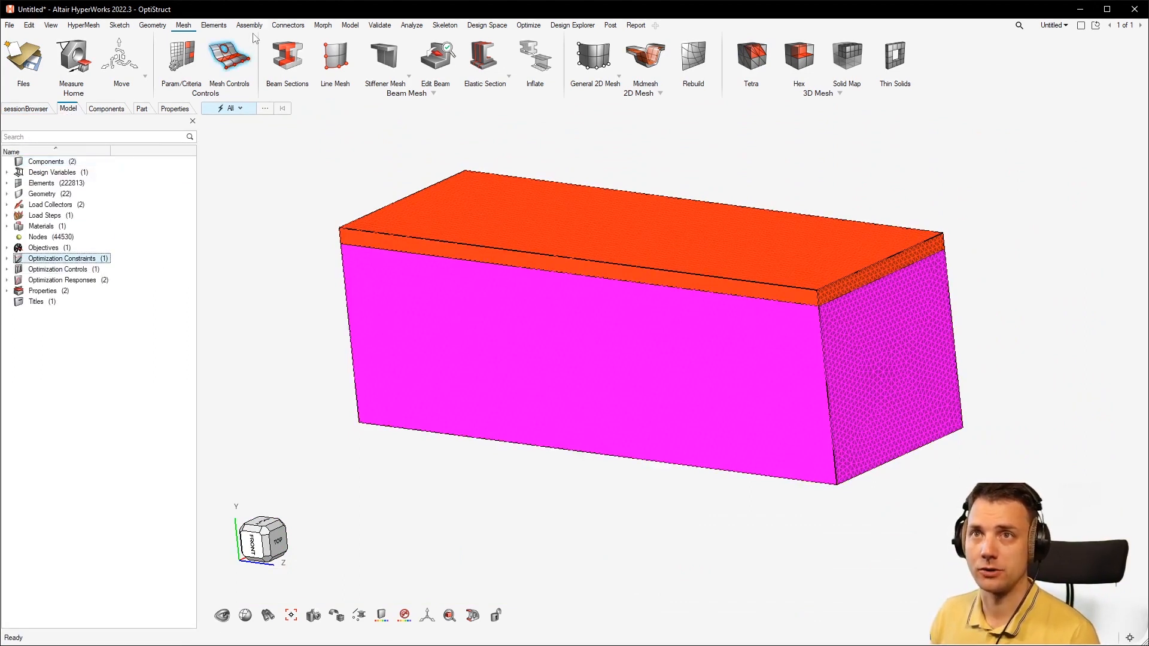
{"action": "mouse_move", "coordinate": [616, 30]}
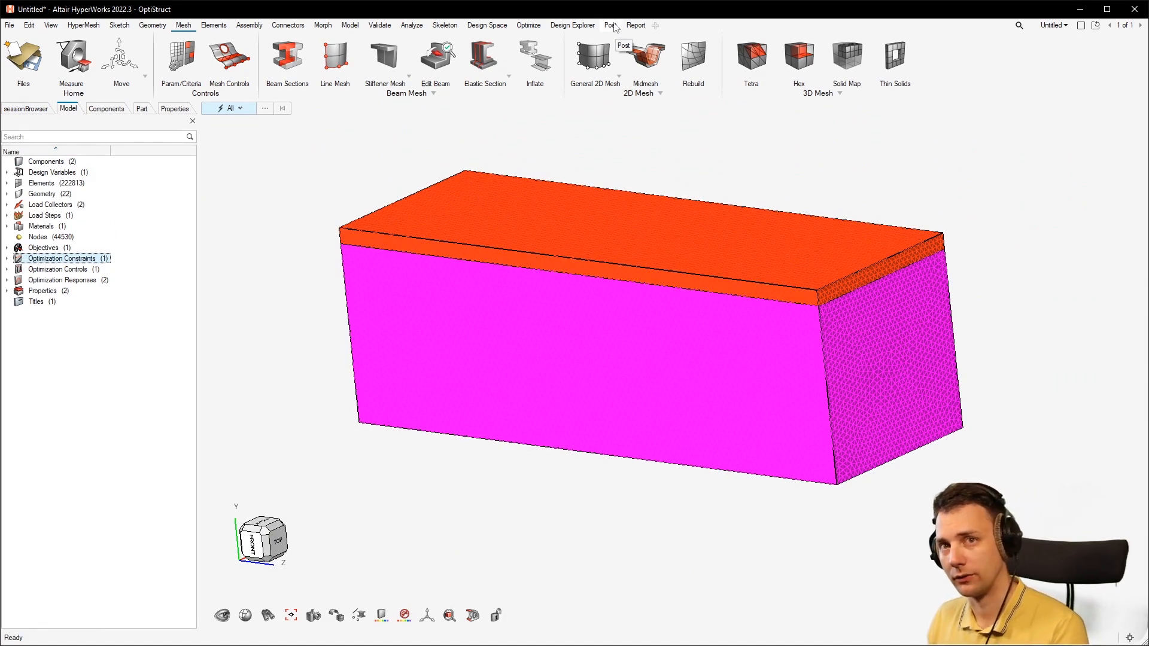
{"action": "left_click", "coordinate": [105, 109]}
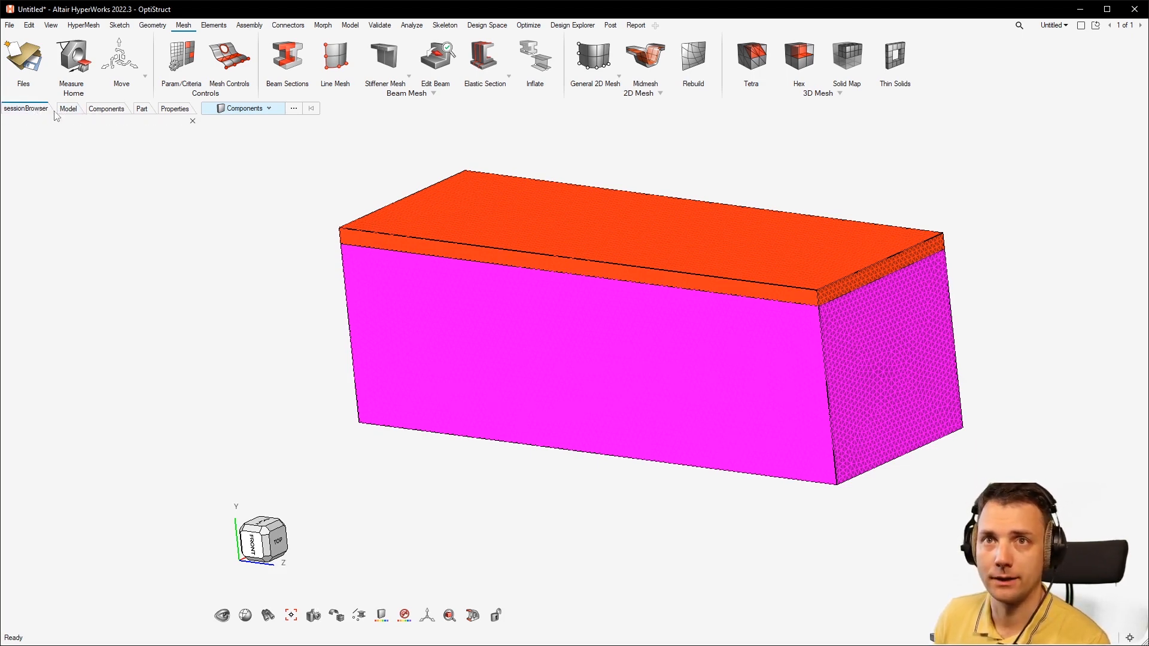
{"action": "left_click", "coordinate": [68, 109]}
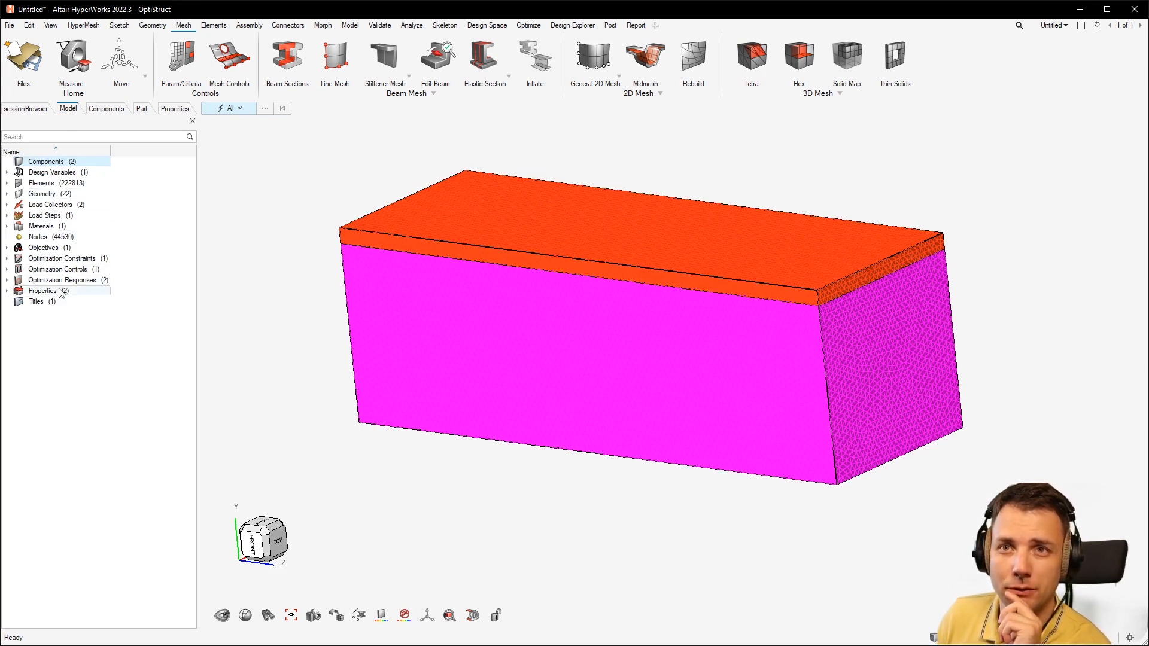
{"action": "left_click", "coordinate": [175, 108]}
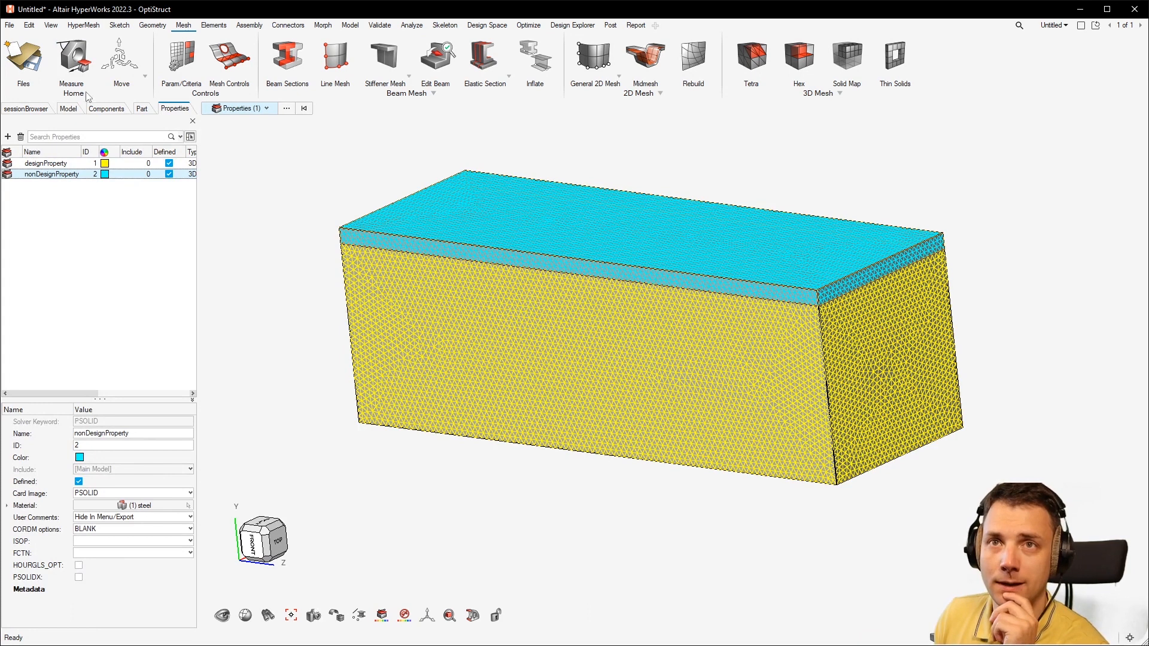
{"action": "left_click", "coordinate": [68, 109]}
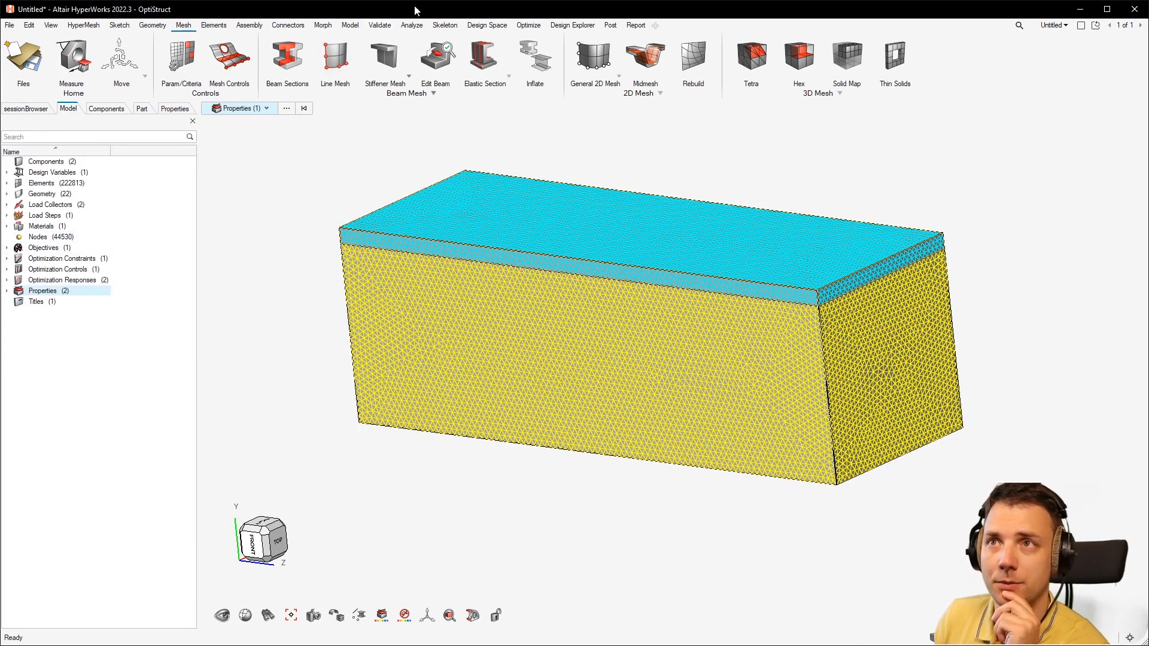
- Inspect TopOptDesVar's List of Properties showing one PSOLID design property
{"action": "left_click", "coordinate": [527, 25]}
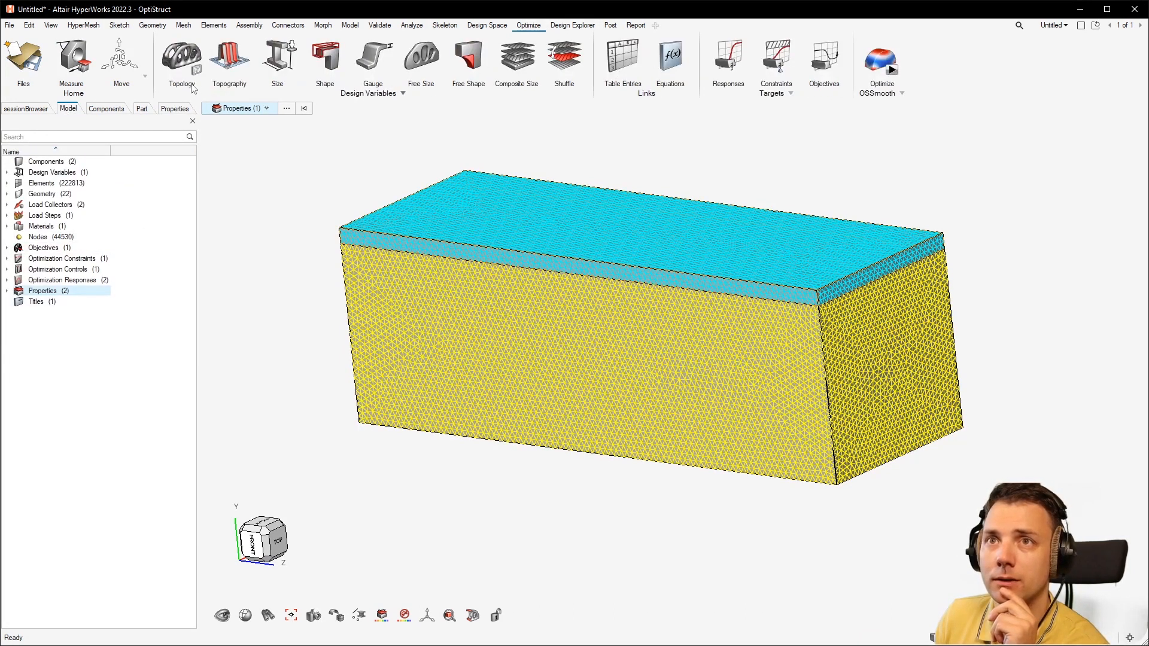
{"action": "left_click", "coordinate": [122, 109]}
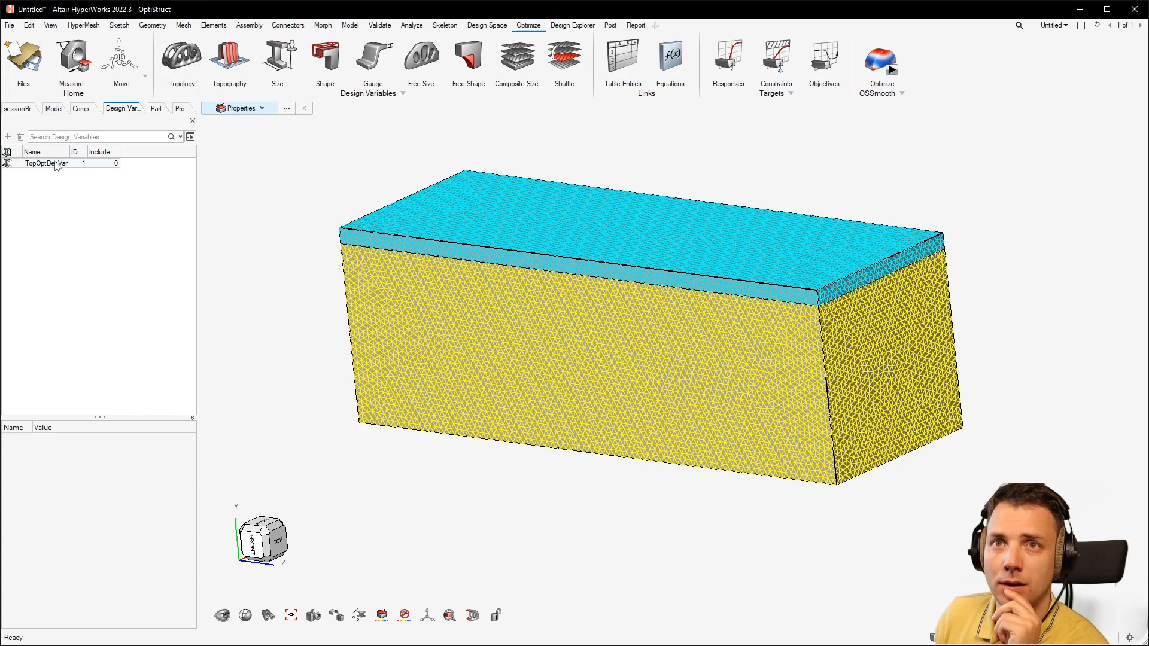
{"action": "left_click", "coordinate": [45, 163]}
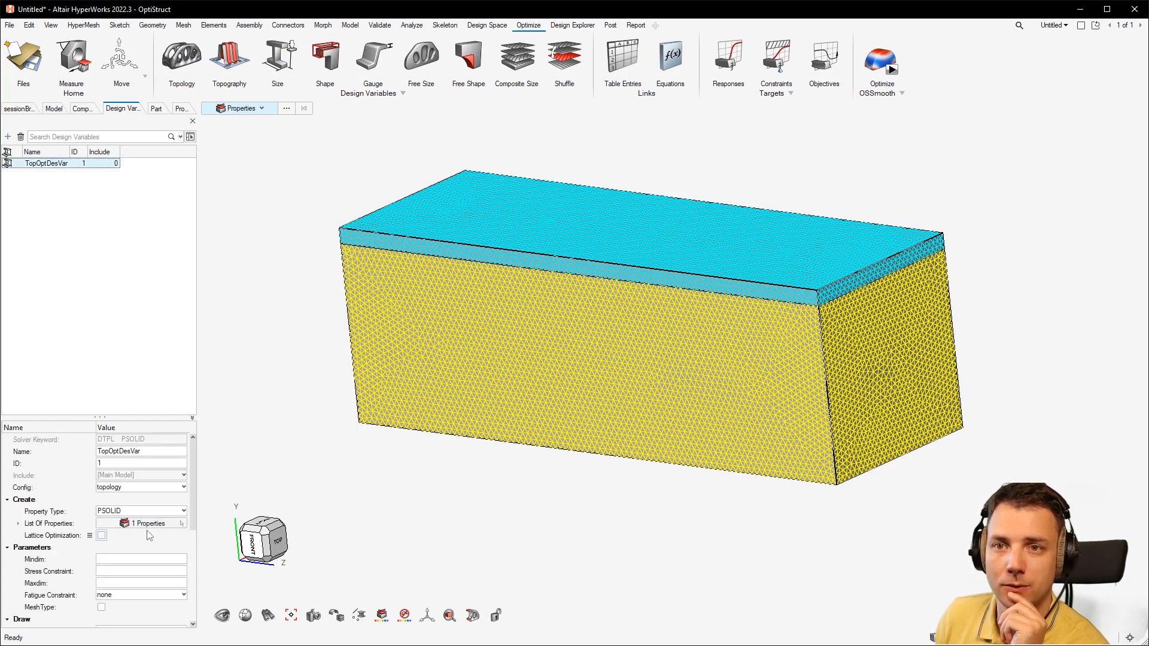
{"action": "left_click", "coordinate": [145, 522]}
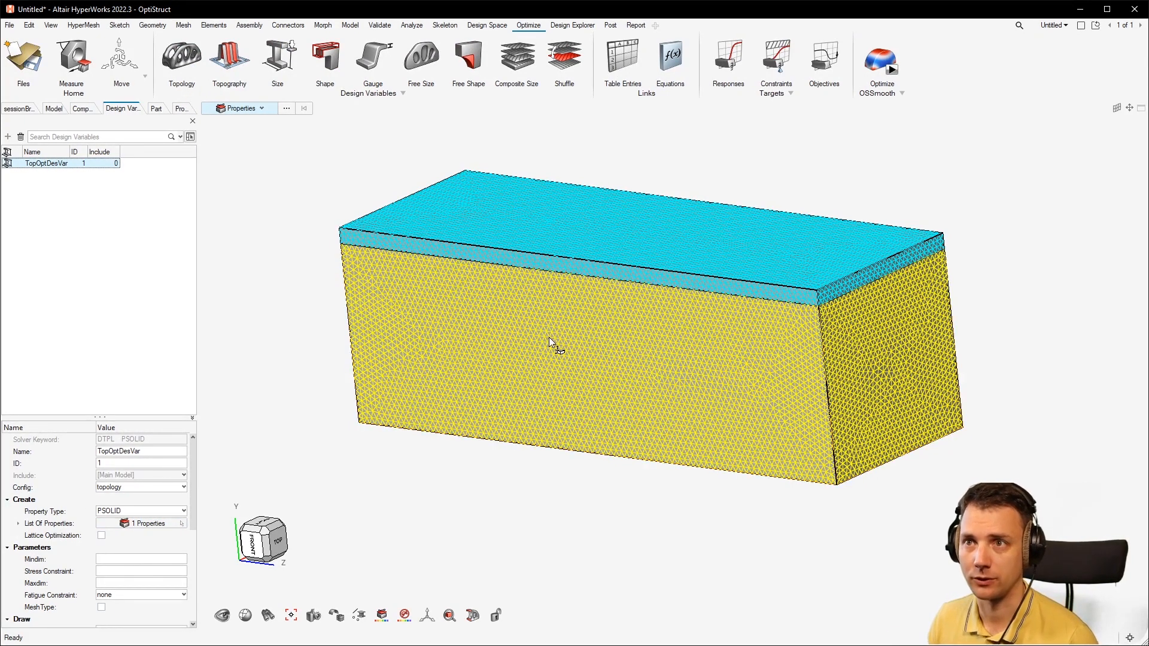
{"action": "mouse_move", "coordinate": [567, 386]}
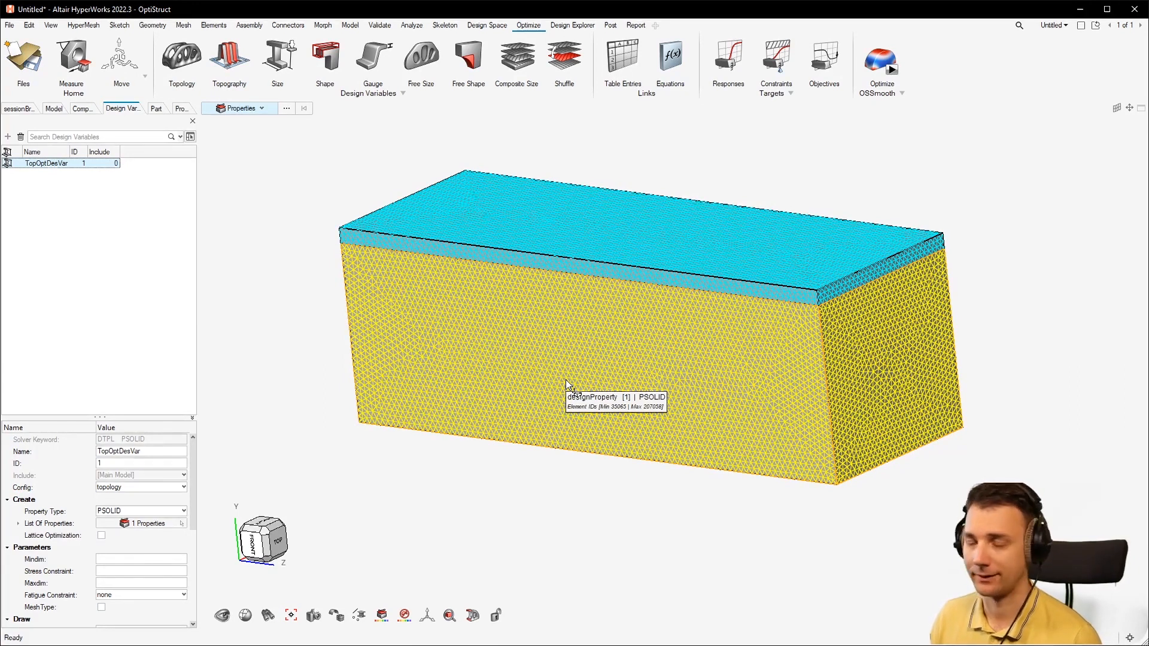
{"action": "mouse_move", "coordinate": [567, 386]}
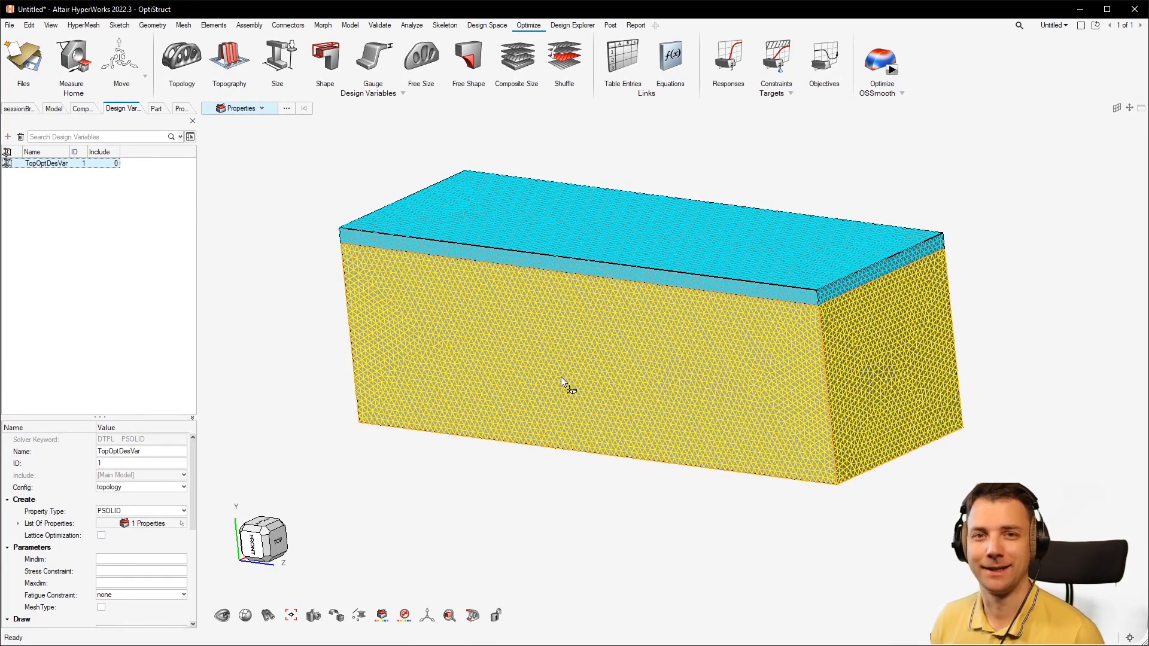